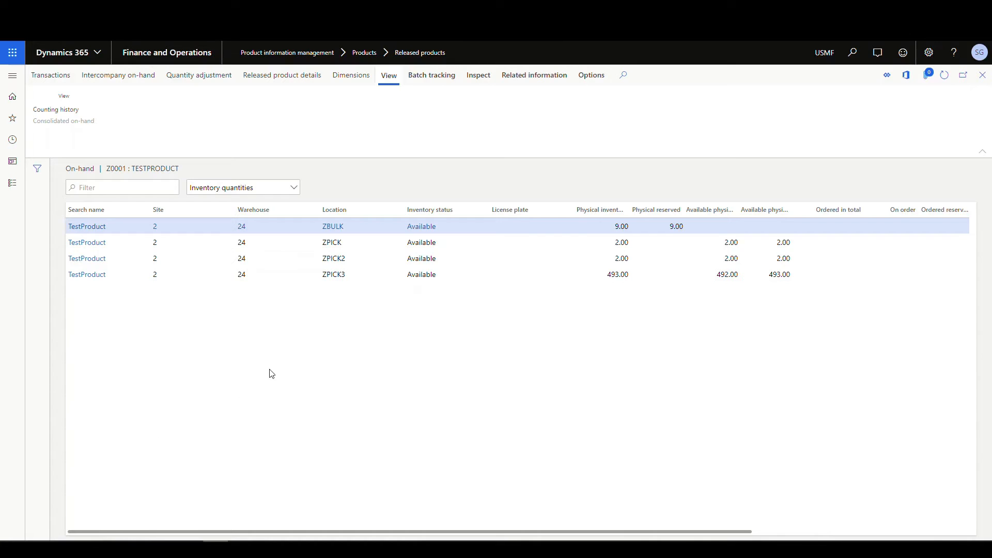
{"action": "mouse_move", "coordinate": [469, 392]}
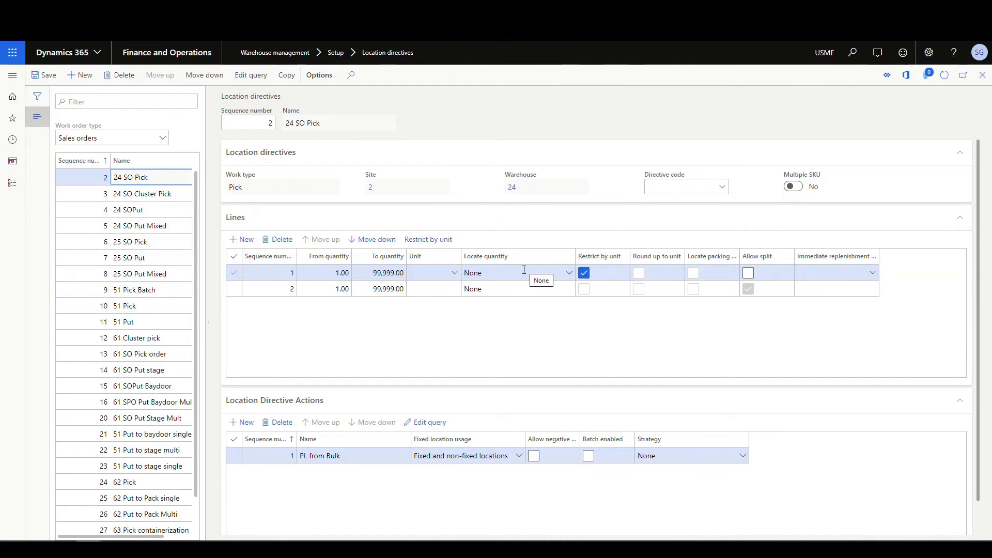
Step: Review the second directive line and the query behind its From NotLP Locations action
{"action": "left_click", "coordinate": [290, 288]}
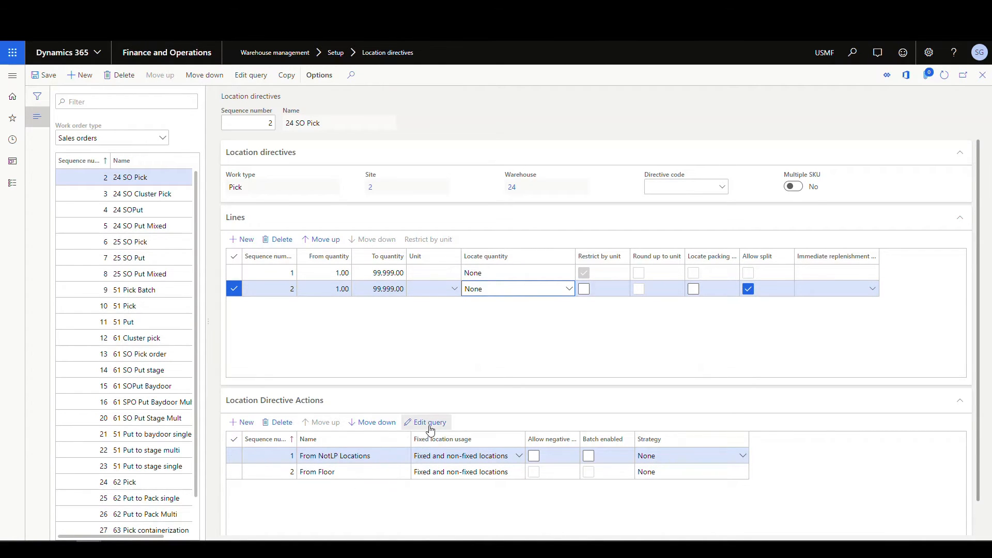
{"action": "left_click", "coordinate": [429, 422]}
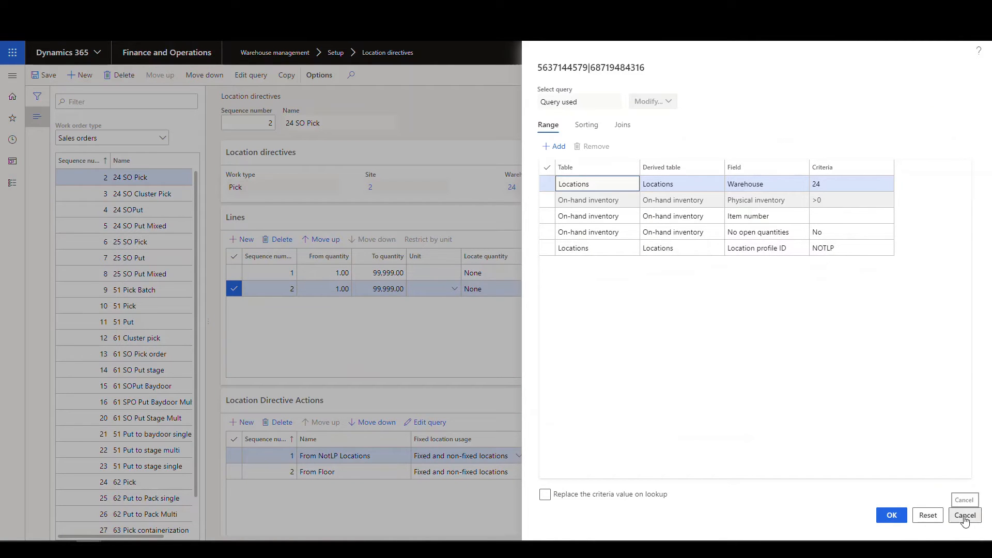
{"action": "mouse_move", "coordinate": [962, 537]}
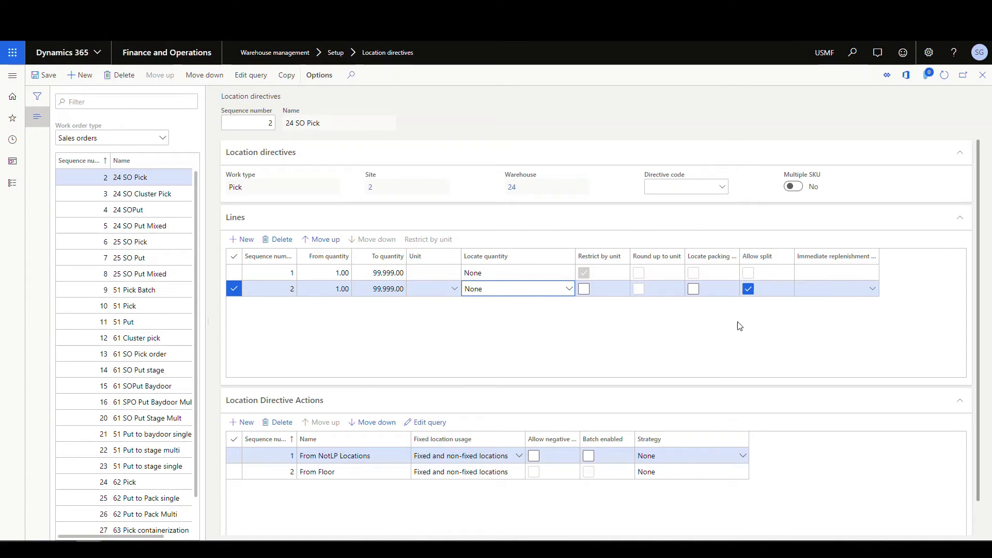
{"action": "mouse_move", "coordinate": [157, 129]}
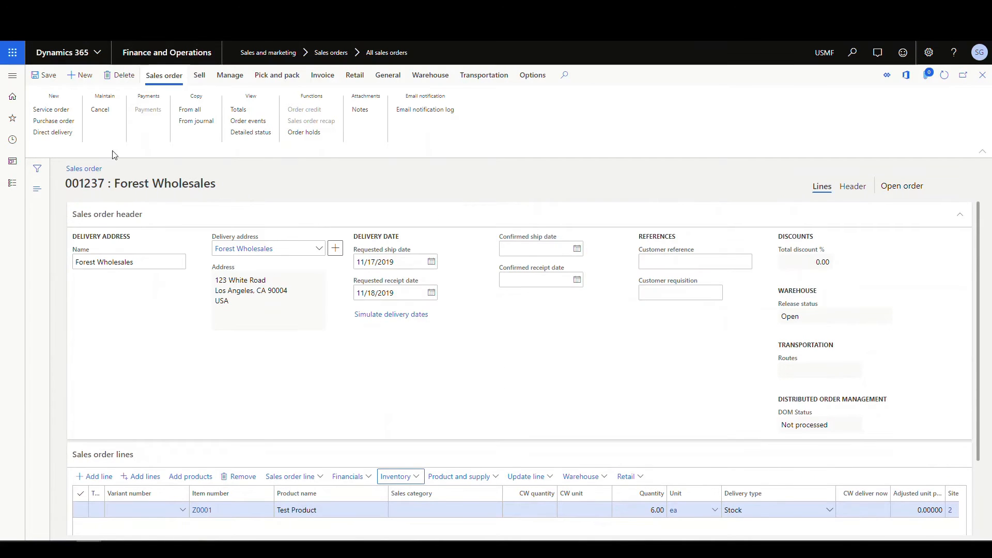
Step: Release sales order 001237 to the warehouse, posting wave USMF-000000191
{"action": "left_click", "coordinate": [429, 74]}
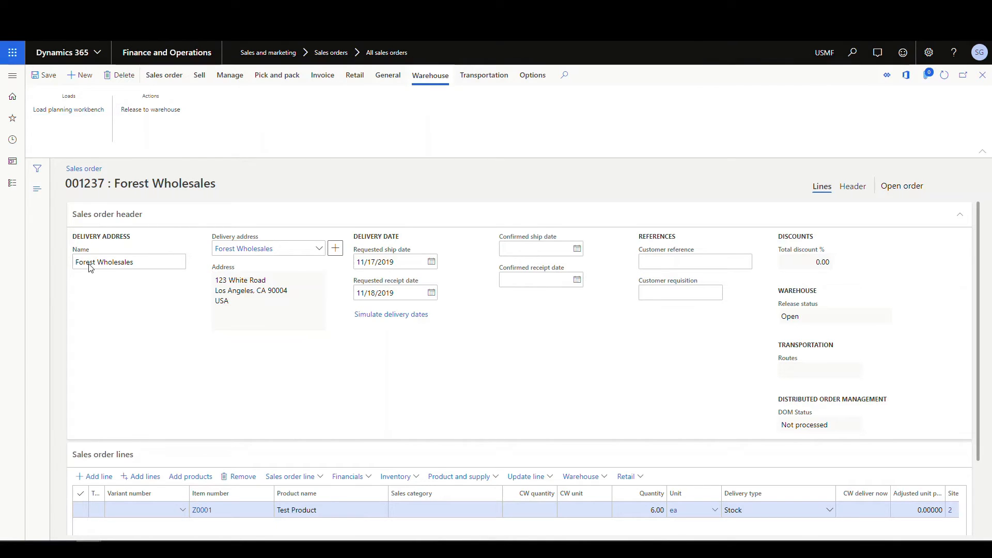
{"action": "left_click", "coordinate": [150, 109]}
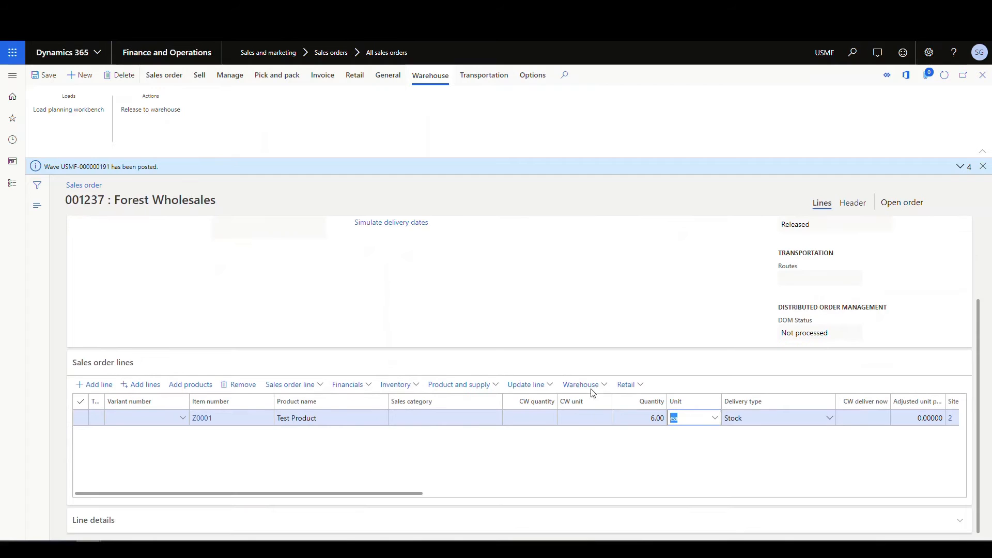
{"action": "left_click", "coordinate": [581, 384]}
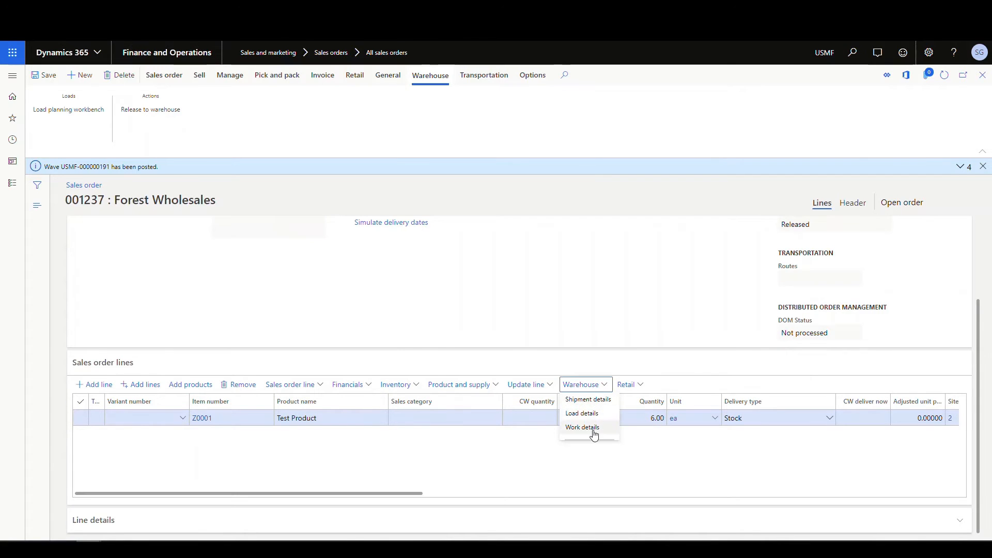
Step: Show the work details for order 001237's line and inspect one of its three work orders
{"action": "left_click", "coordinate": [581, 427]}
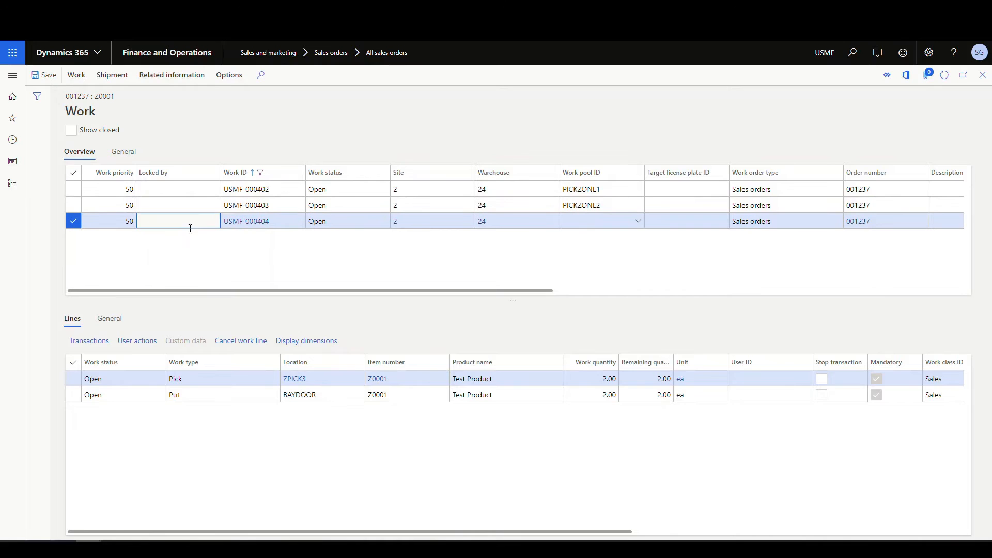
{"action": "left_click", "coordinate": [591, 394]}
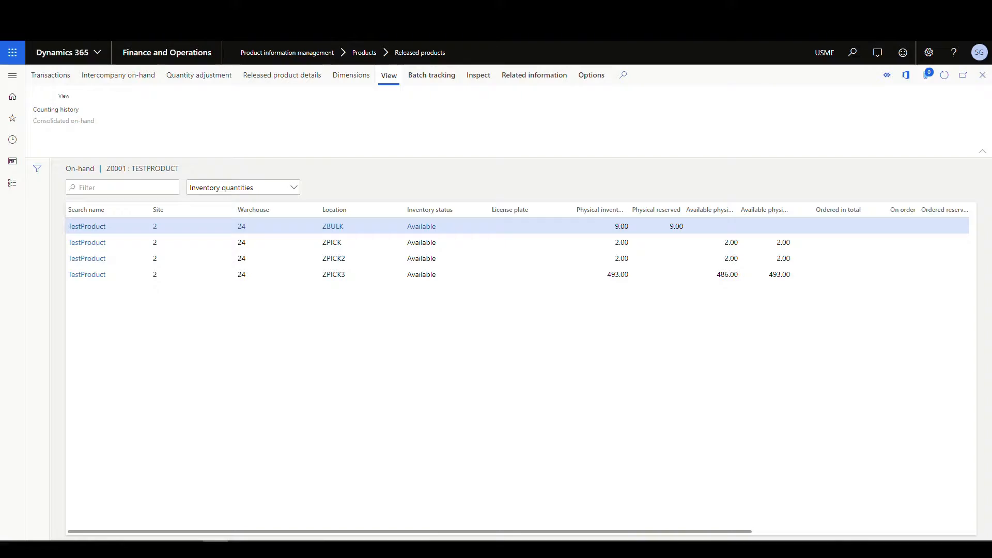
{"action": "mouse_move", "coordinate": [513, 304]}
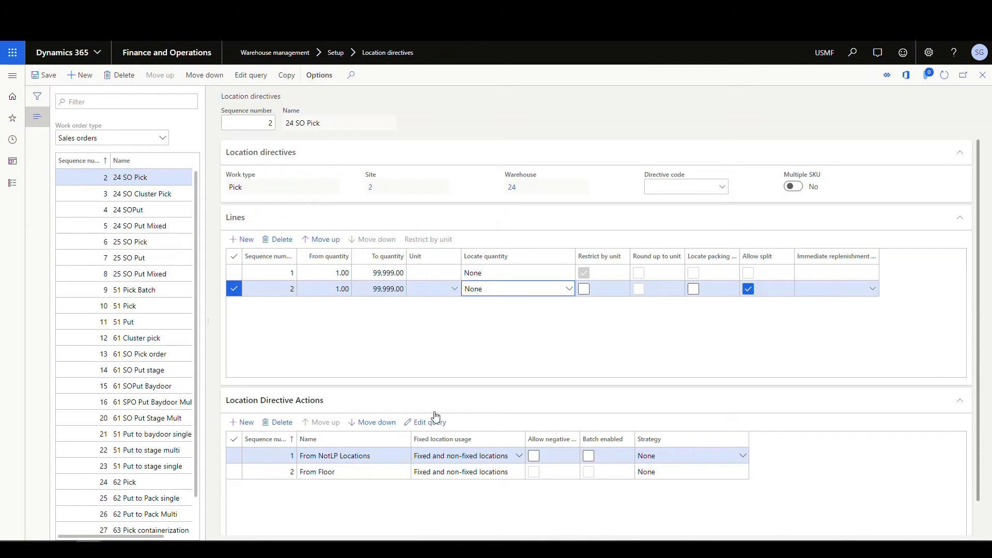
{"action": "mouse_move", "coordinate": [509, 394]}
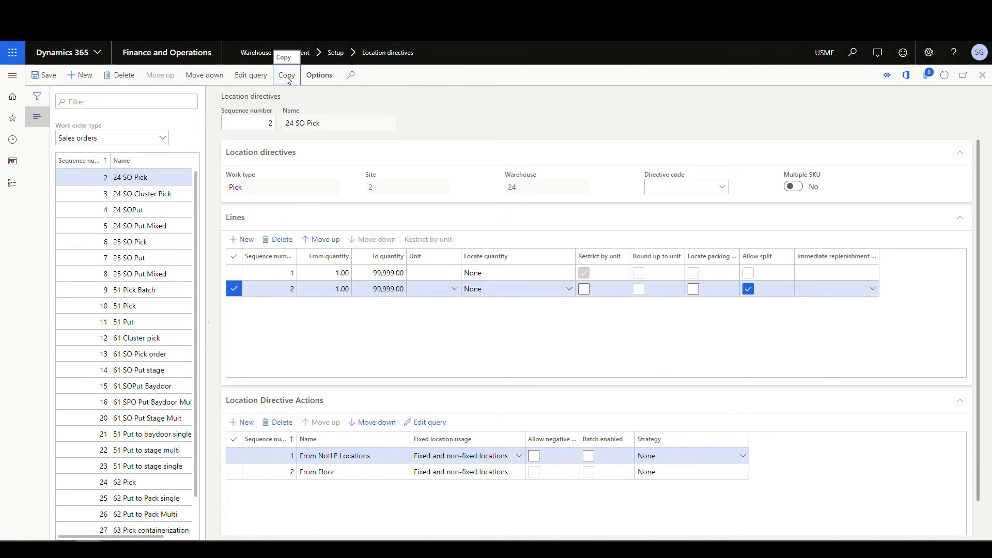
Step: Copy the 24 SO Pick directive as a new directive named 24 SO Pick Full
{"action": "left_click", "coordinate": [285, 74]}
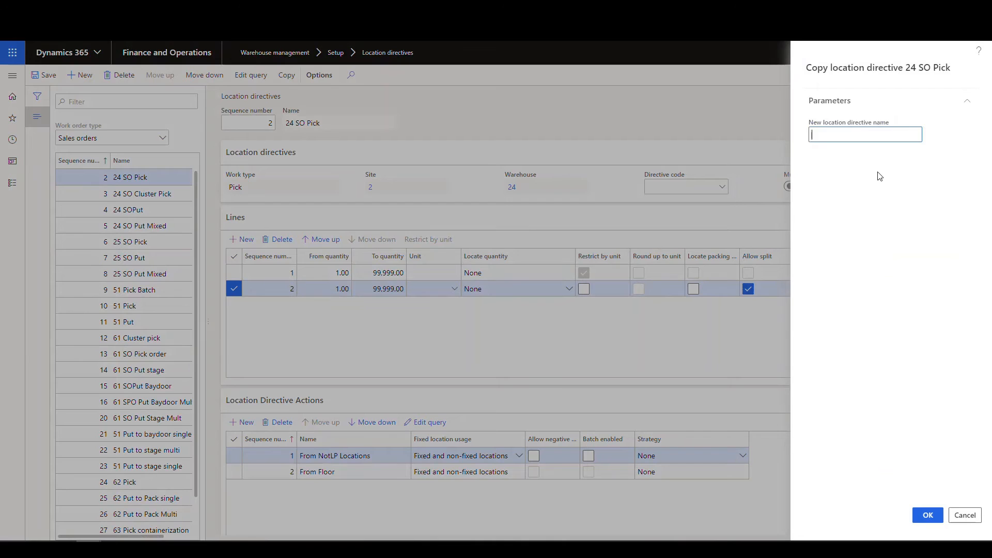
{"action": "type", "text": "2"}
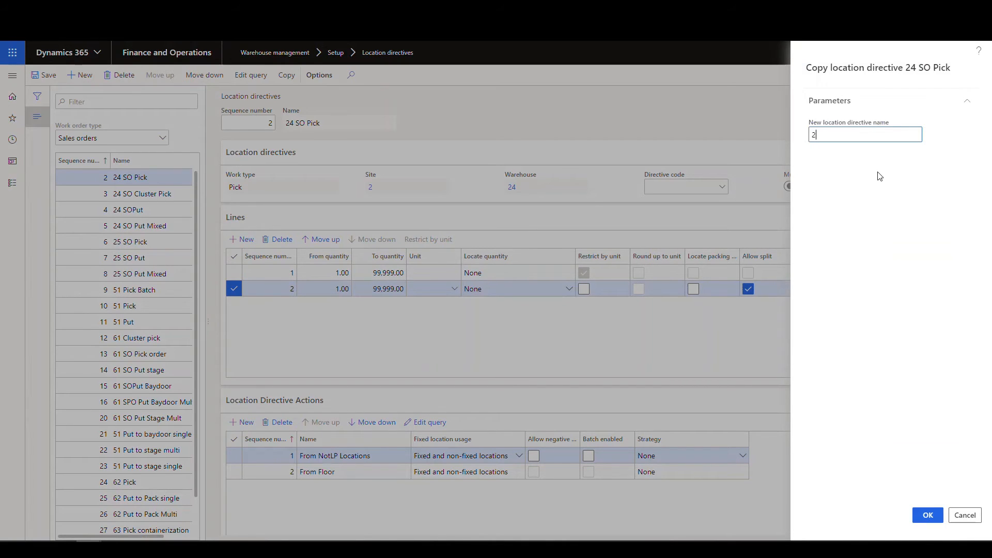
{"action": "type", "text": "4 SO Pick Full"}
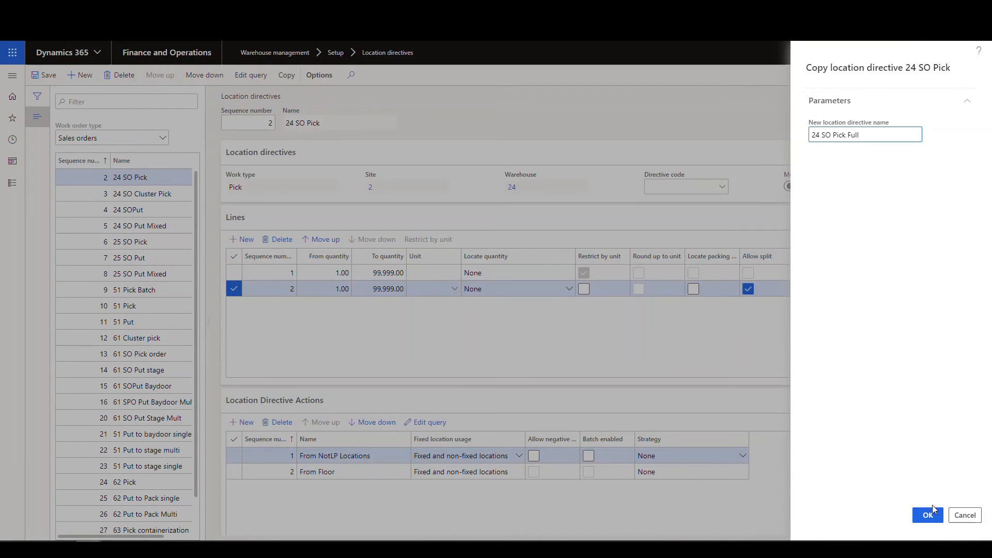
{"action": "left_click", "coordinate": [927, 515]}
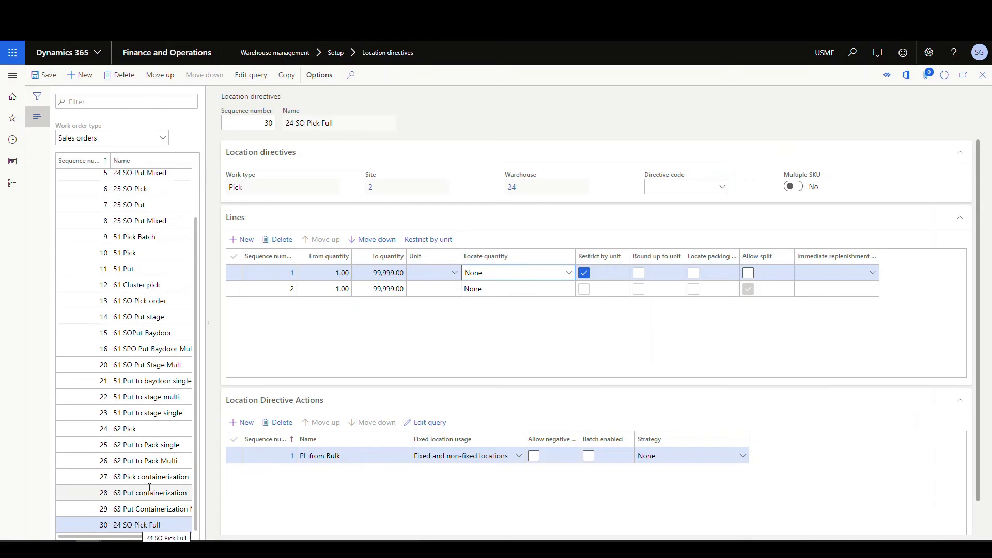
Step: Move 24 SO Pick Full up to sequence 2, ahead of 24 SO Pick at 3
{"action": "left_click", "coordinate": [160, 75]}
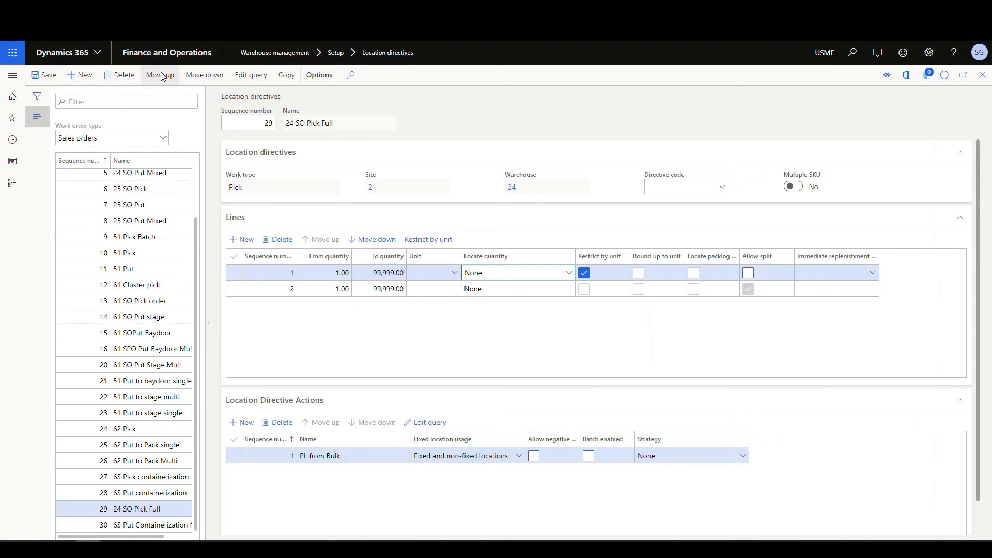
{"action": "left_click", "coordinate": [160, 74]}
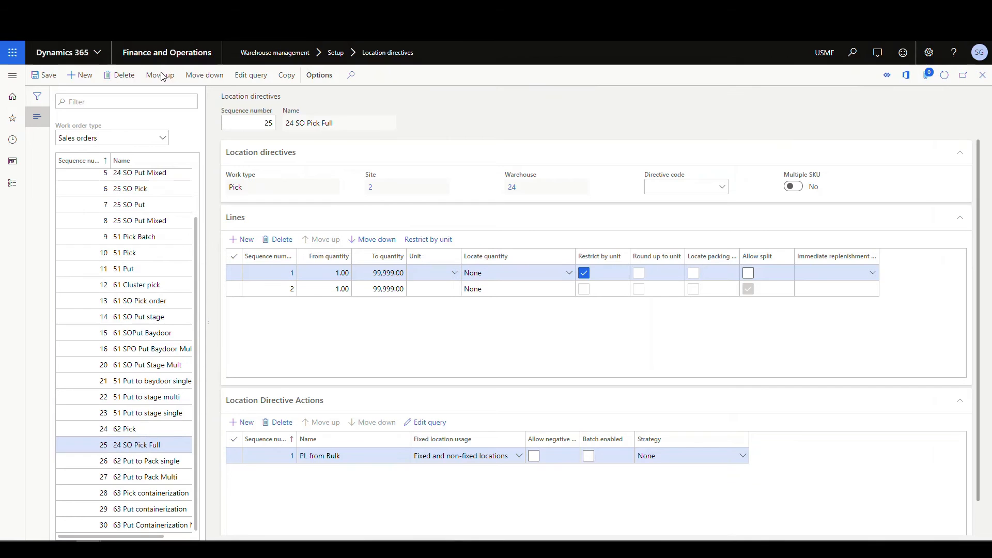
{"action": "left_click", "coordinate": [159, 74]}
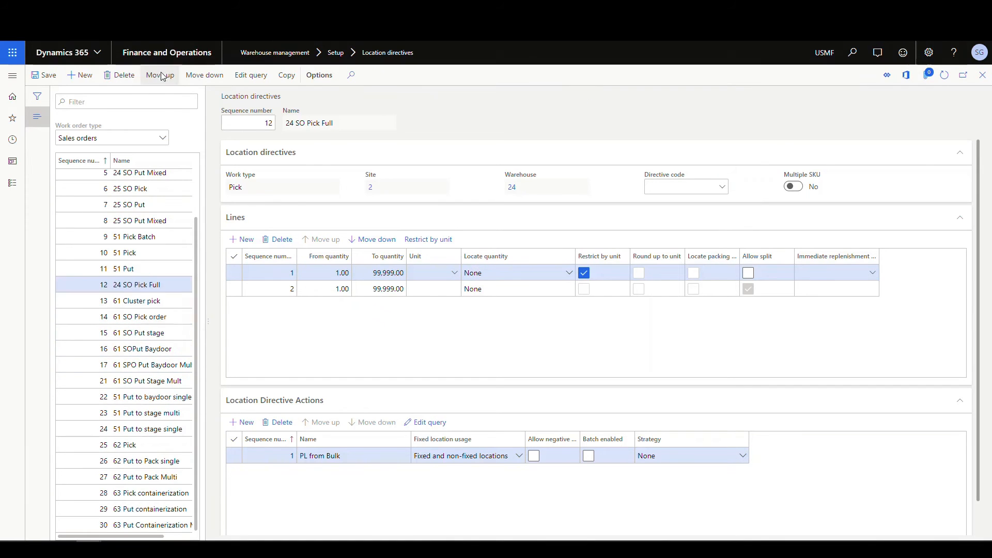
{"action": "left_click", "coordinate": [159, 74]}
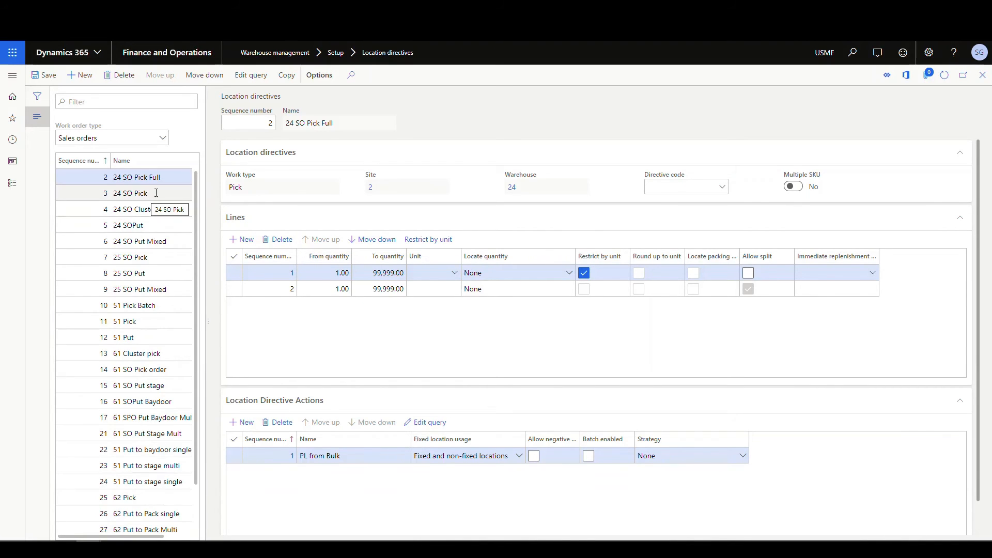
{"action": "left_click", "coordinate": [130, 194]}
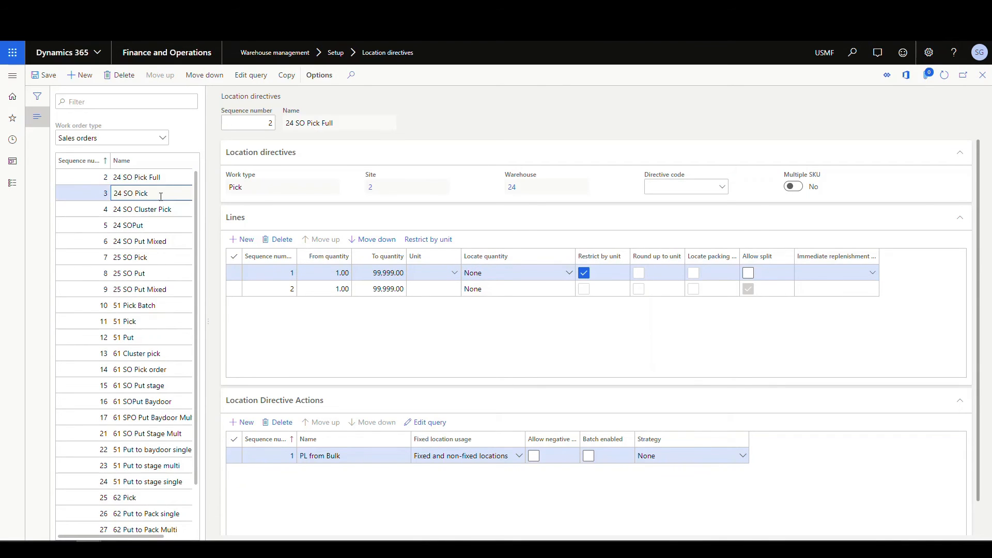
Step: Clear Allow split on line 2 of the 24 SO Pick Full directive
{"action": "left_click", "coordinate": [137, 176]}
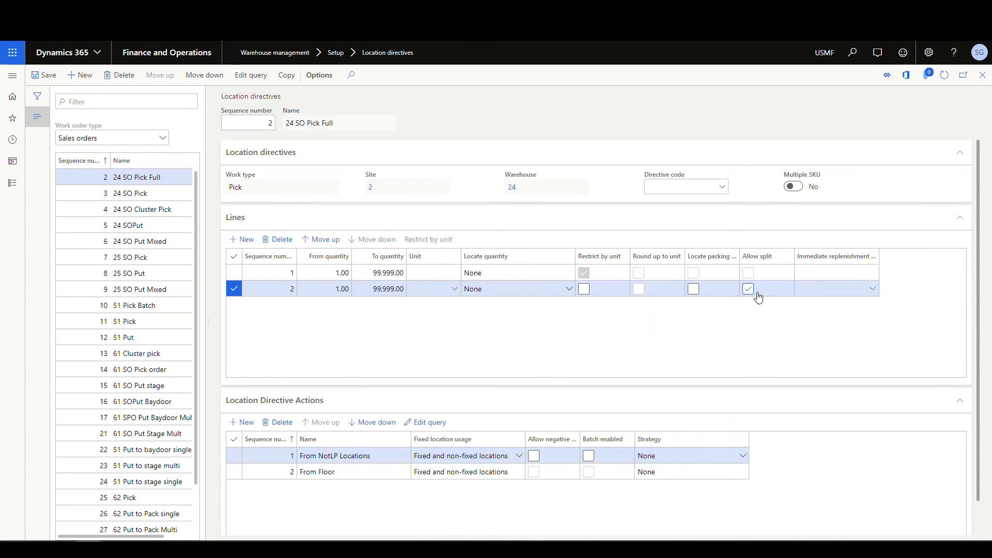
{"action": "left_click", "coordinate": [747, 289]}
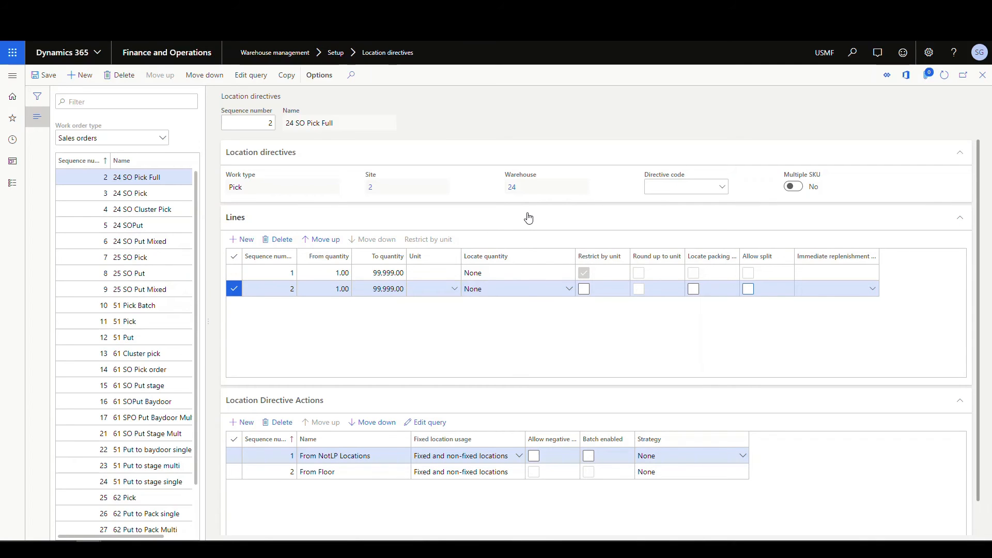
{"action": "mouse_move", "coordinate": [692, 321]}
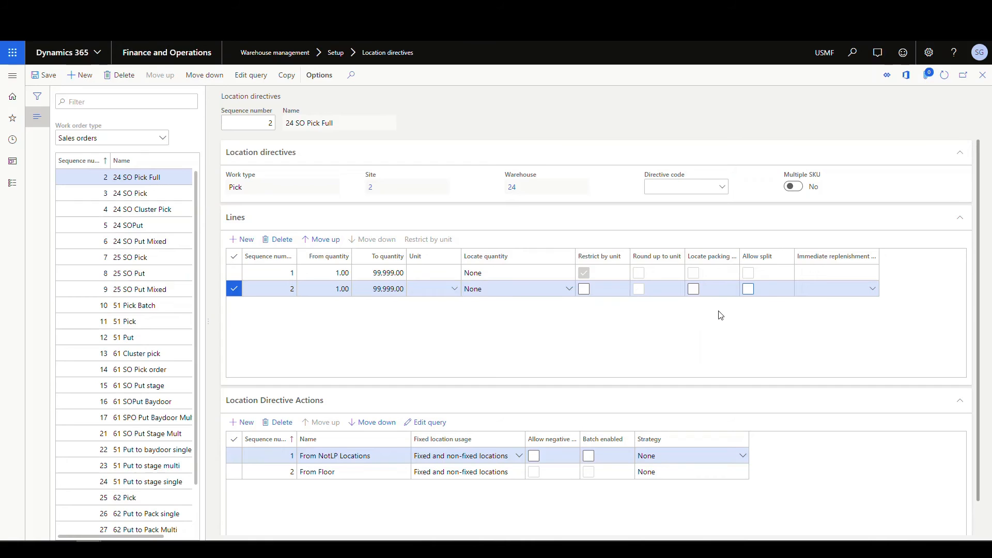
{"action": "mouse_move", "coordinate": [656, 310]}
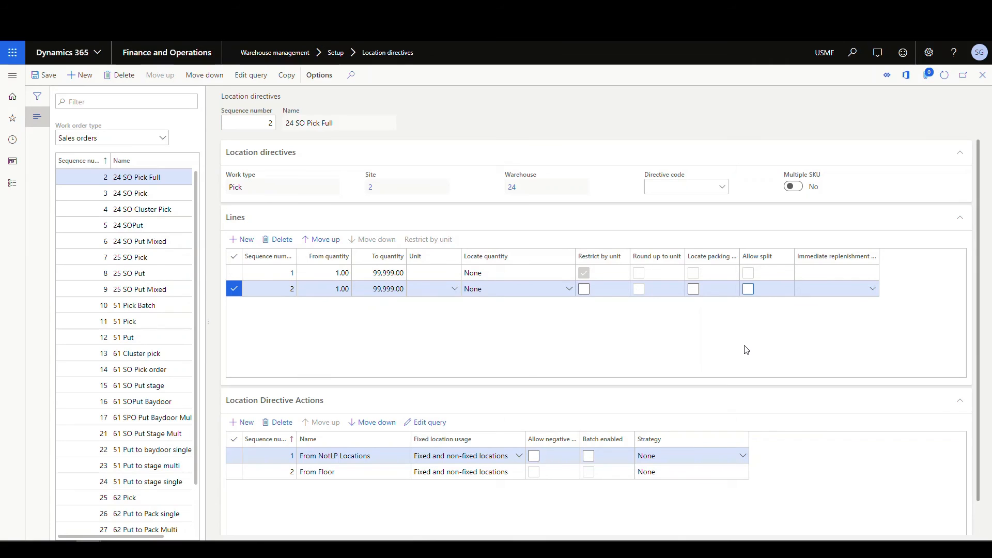
{"action": "mouse_move", "coordinate": [744, 320]}
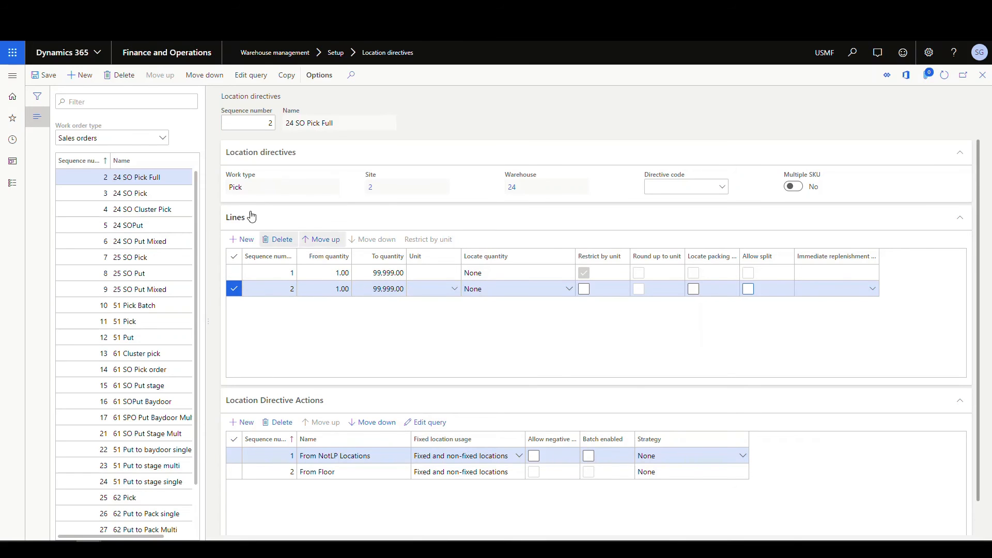
Step: Reopen 24 SO Pick and review the Allow split setting on its second line
{"action": "left_click", "coordinate": [130, 193]}
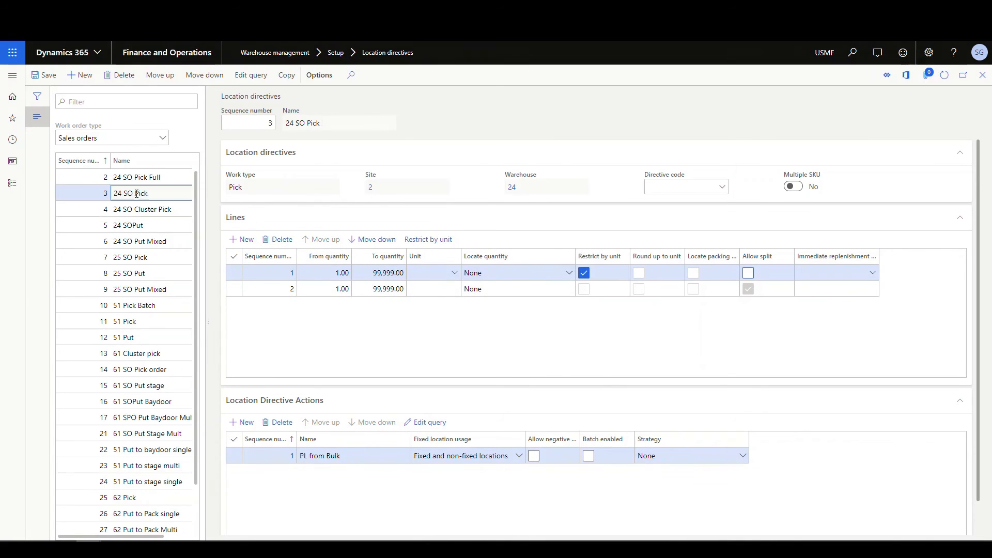
{"action": "left_click", "coordinate": [747, 288]}
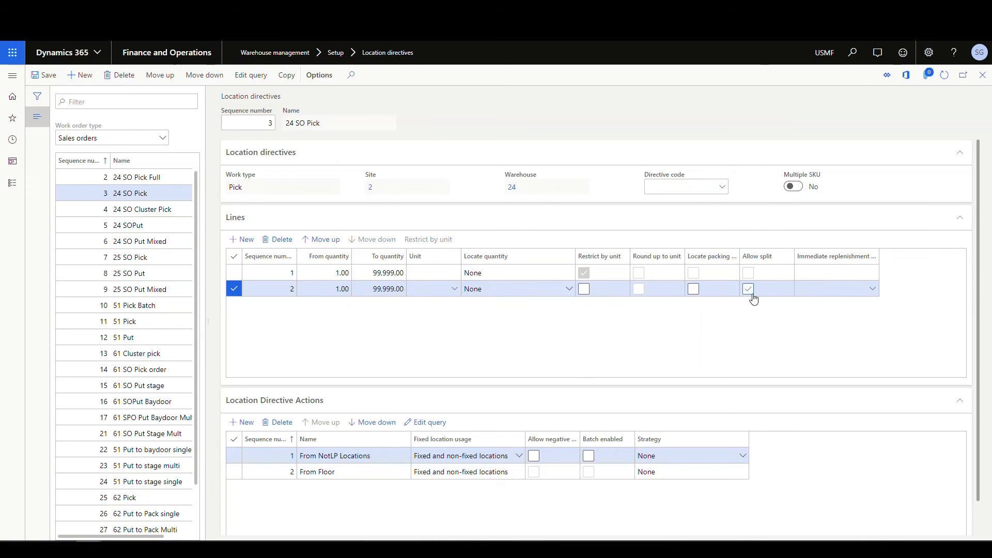
{"action": "left_click", "coordinate": [747, 288]}
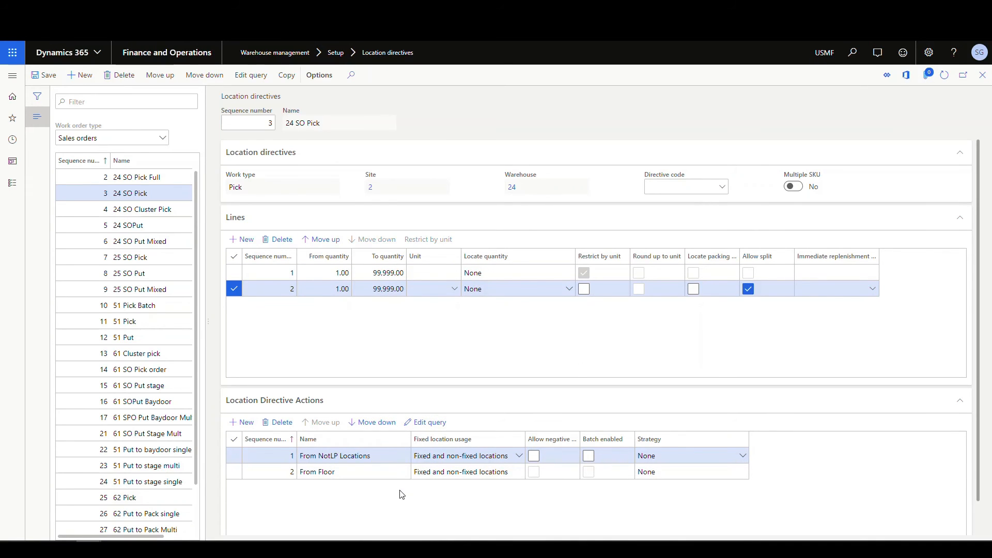
{"action": "mouse_move", "coordinate": [530, 485]}
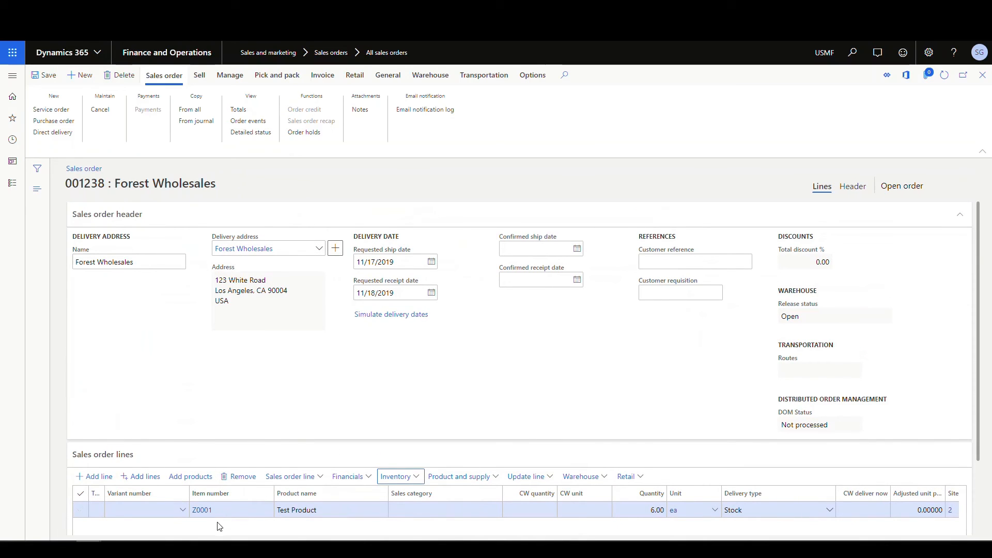
{"action": "mouse_move", "coordinate": [670, 533]}
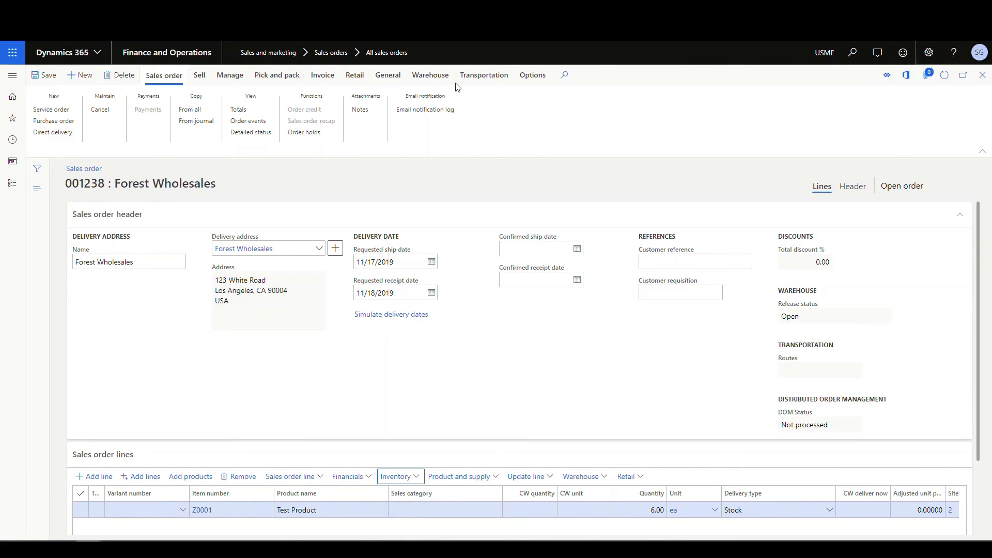
Step: Release sales order 001238 to the warehouse, posting wave USMF-000000192
{"action": "left_click", "coordinate": [431, 74]}
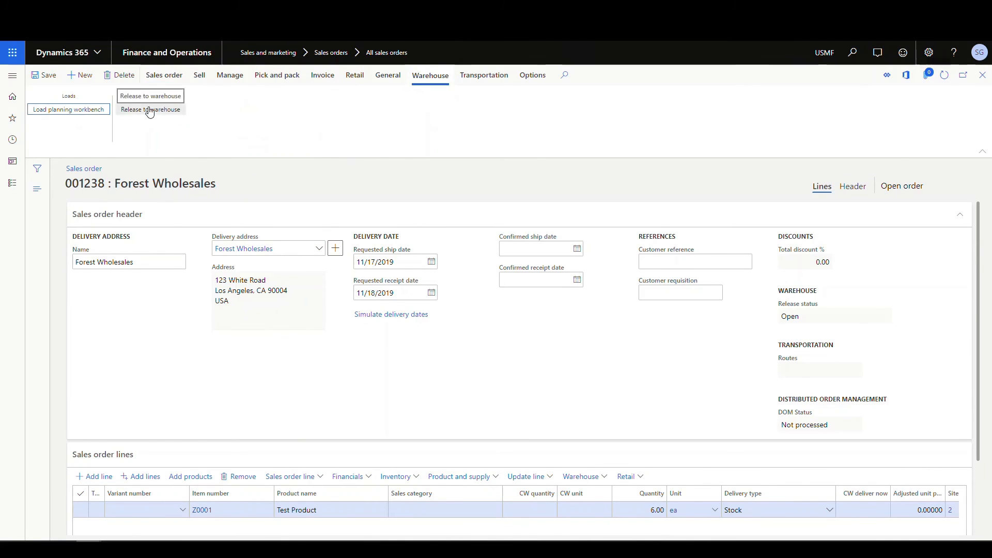
{"action": "left_click", "coordinate": [149, 109]}
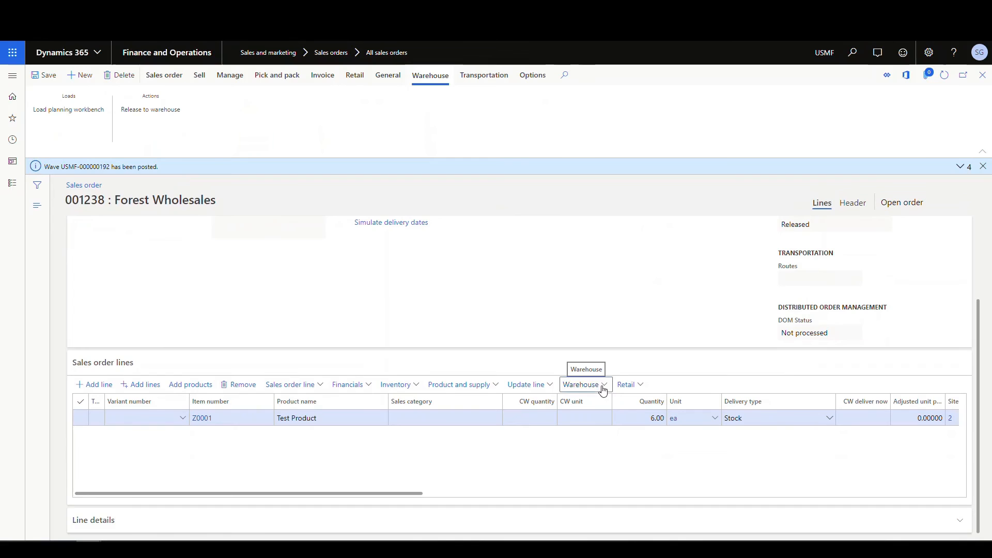
{"action": "left_click", "coordinate": [582, 384]}
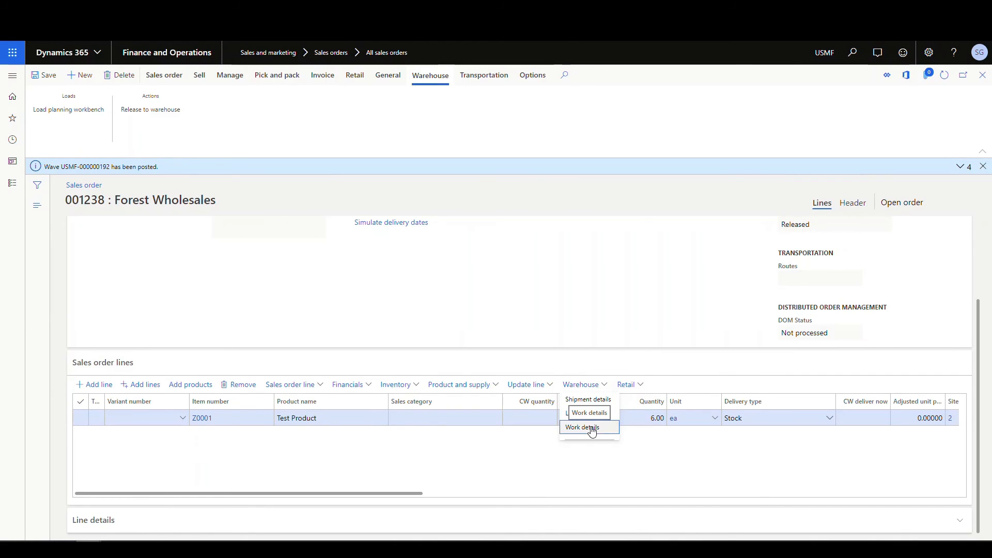
Step: Show order 001238's single work order picking 6.00 from ZPICK3 to BAYDOOR
{"action": "left_click", "coordinate": [588, 427]}
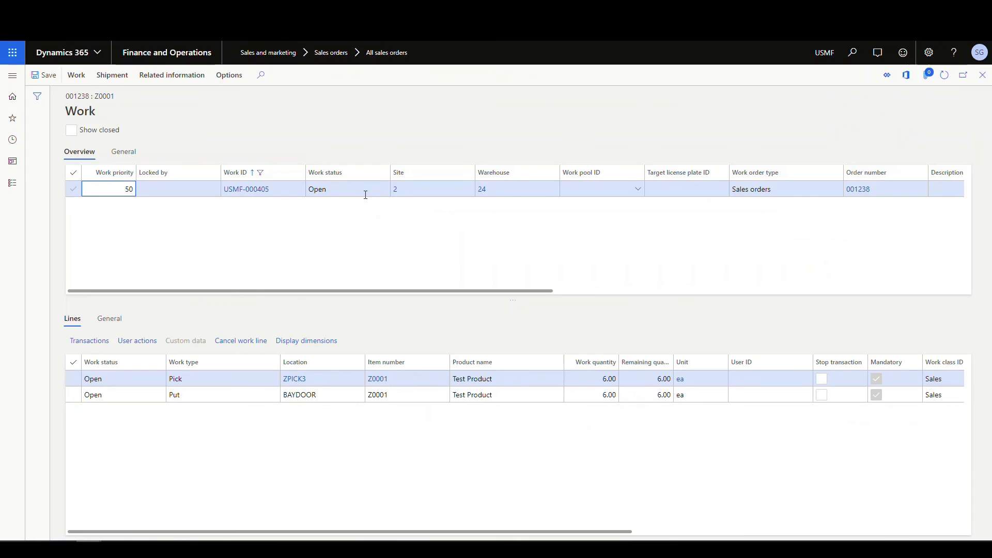
{"action": "mouse_move", "coordinate": [559, 373]}
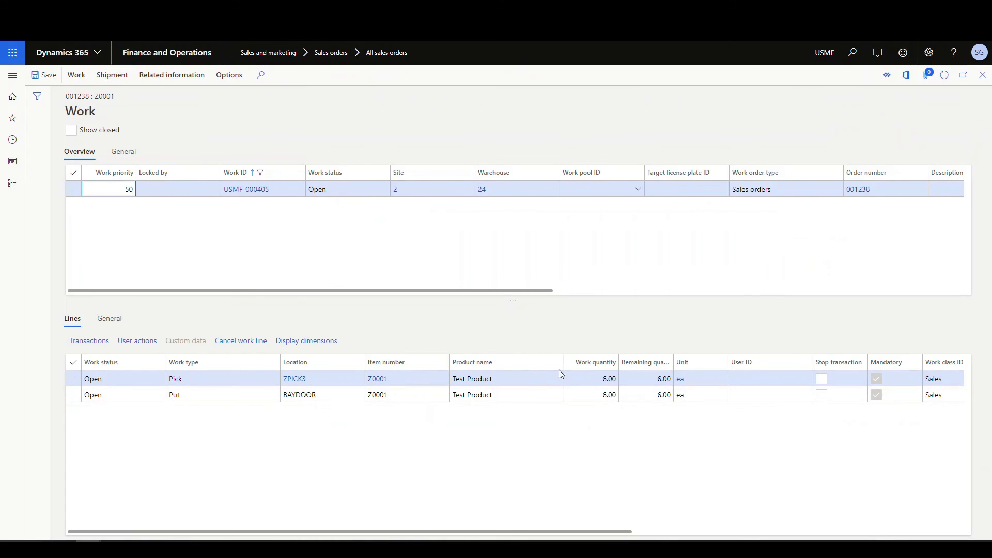
{"action": "left_click", "coordinate": [608, 394]}
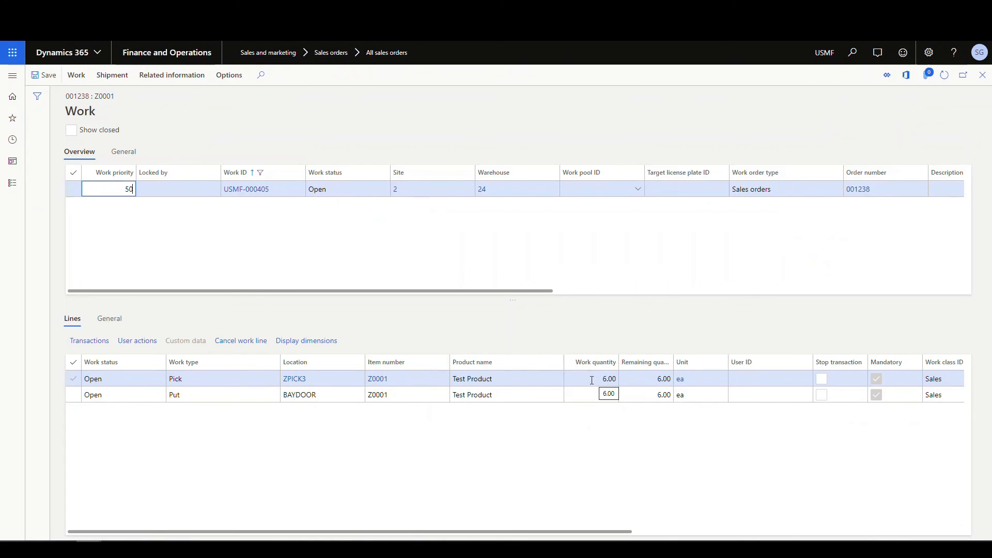